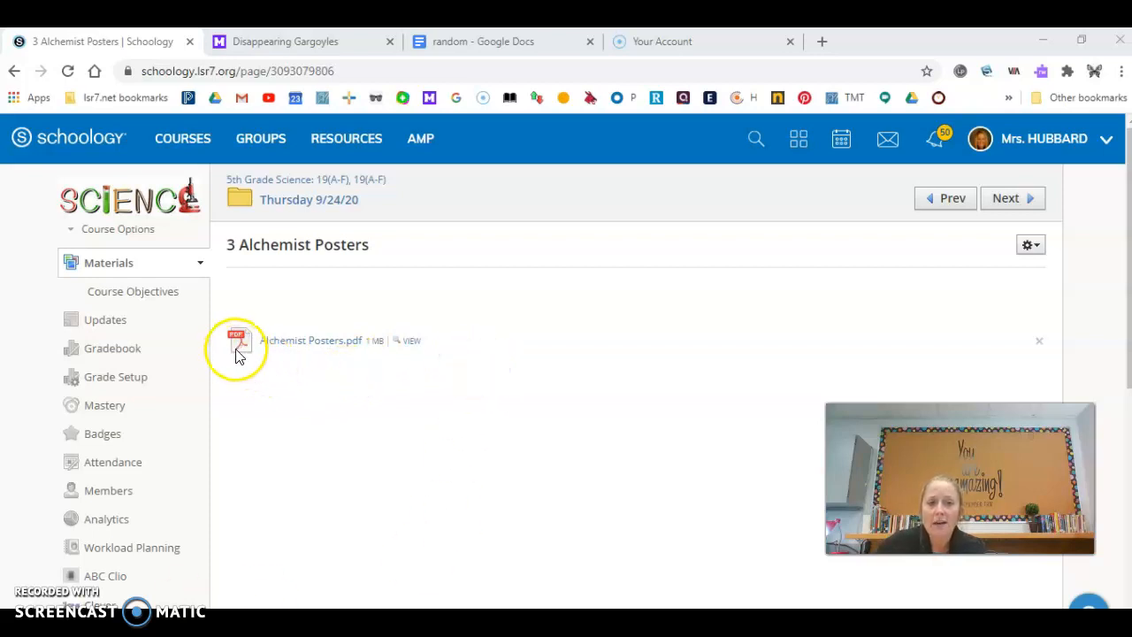
mouse_move(372, 360)
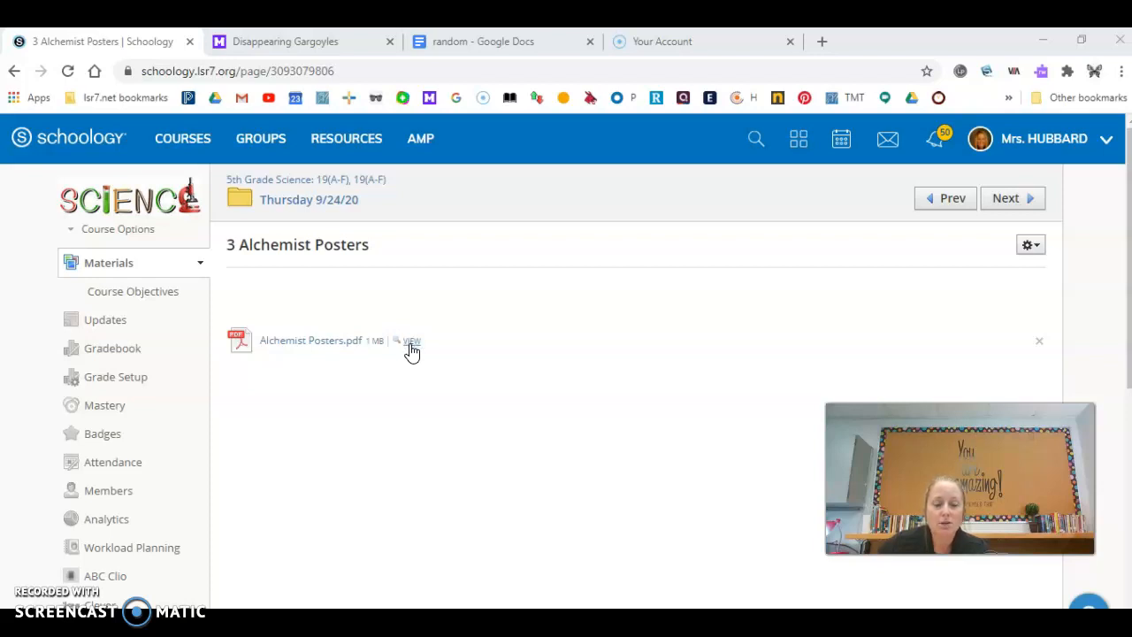
Step: Open Alchemist Posters.pdf in the viewer and read through the first poster pages
left_click(412, 340)
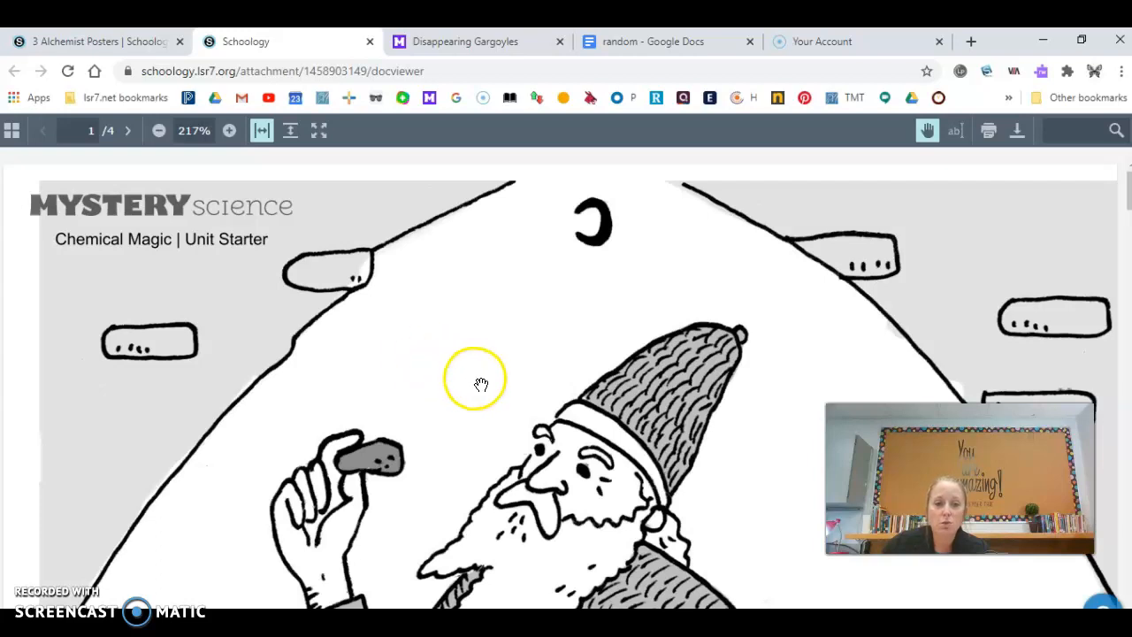
scroll("down", 3)
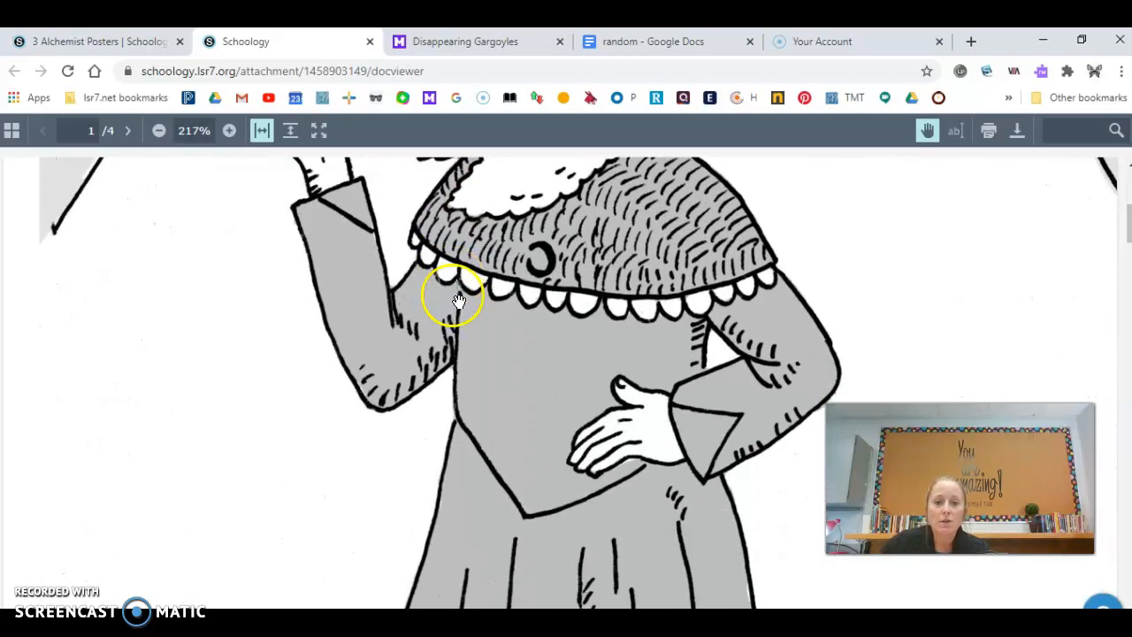
scroll("down", 3)
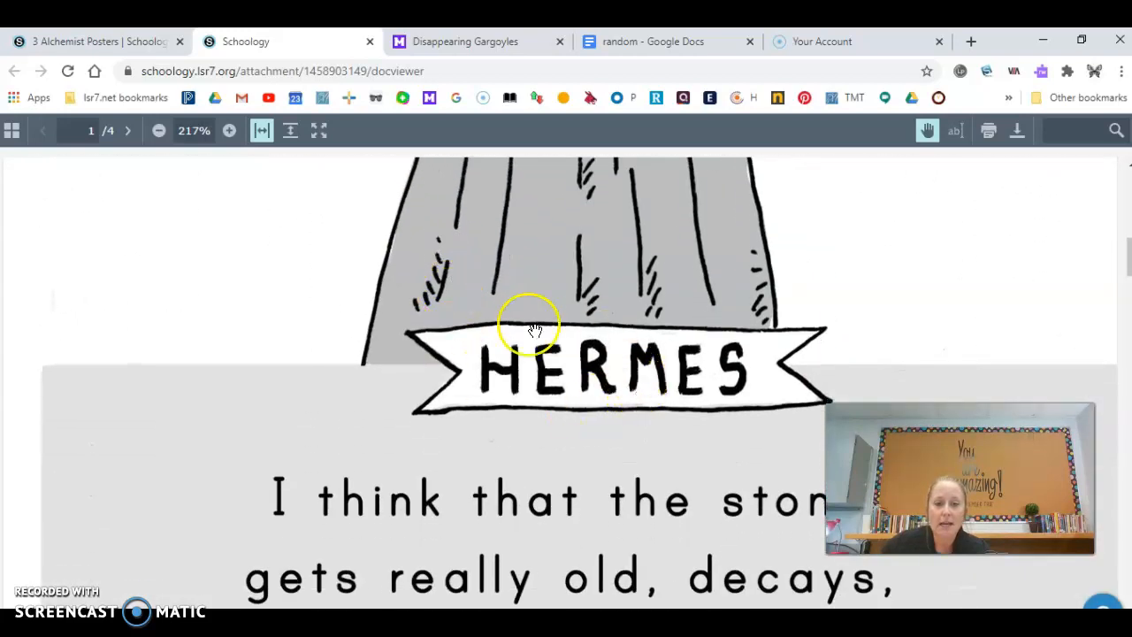
scroll("down", 3)
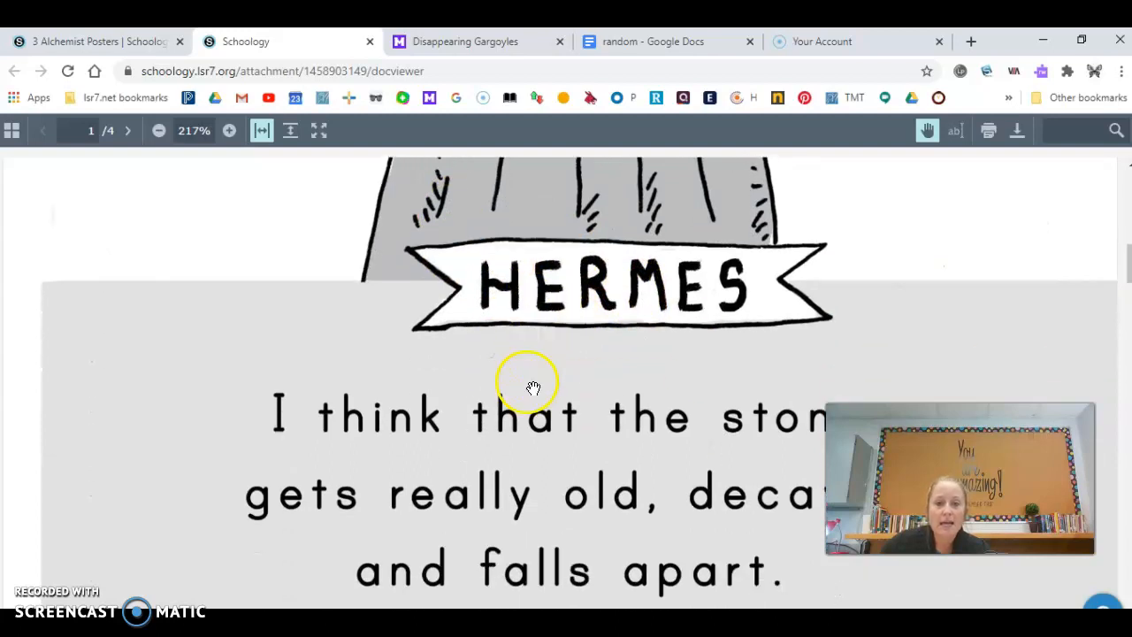
scroll("down", 3)
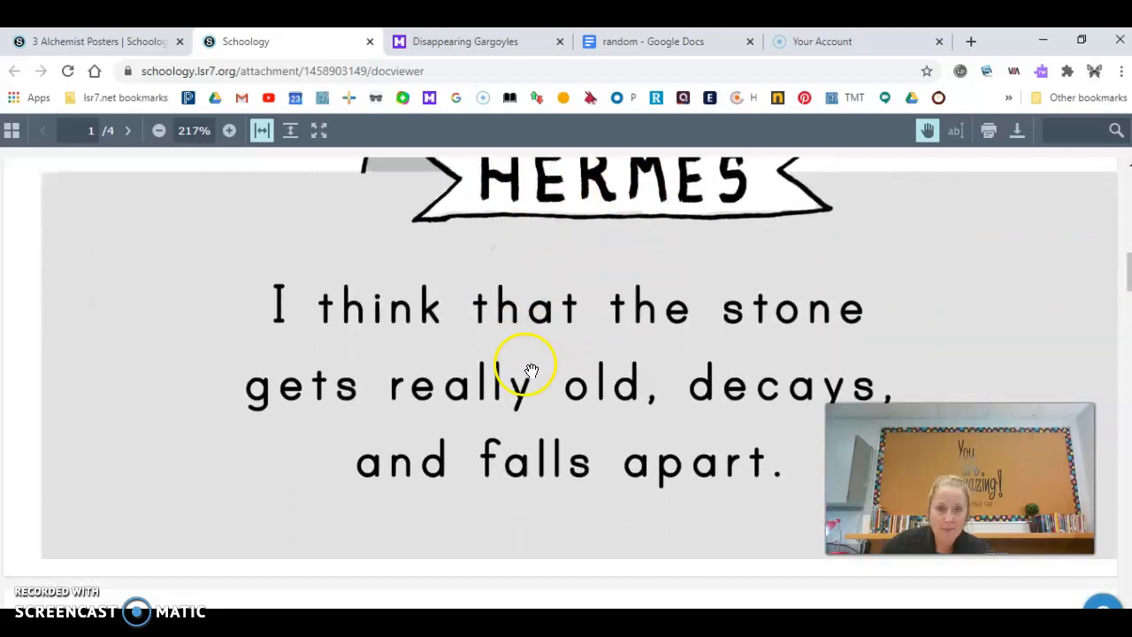
Step: Read the remaining poster pages through page 4, then return to the 3 Alchemist Posters tab
left_click(128, 130)
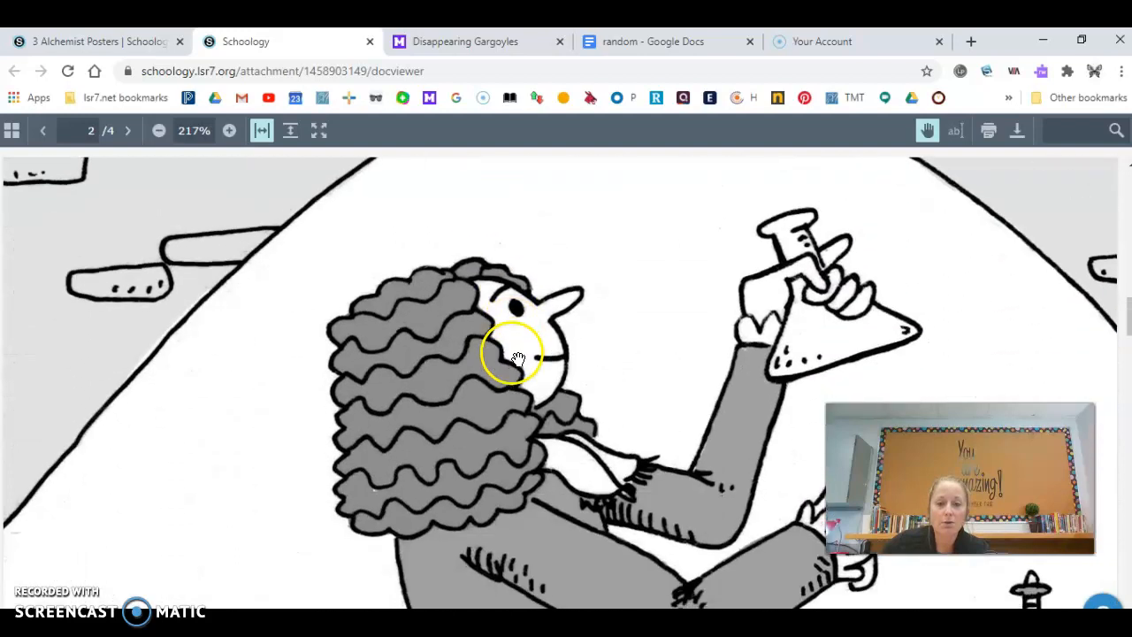
scroll("down", 3)
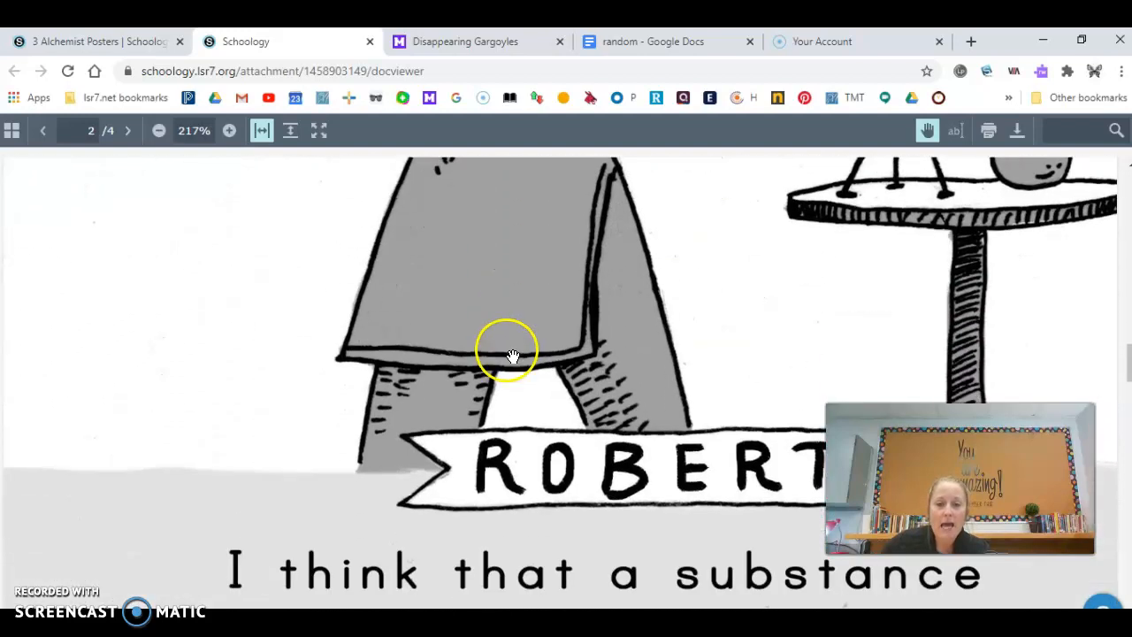
scroll("down", 3)
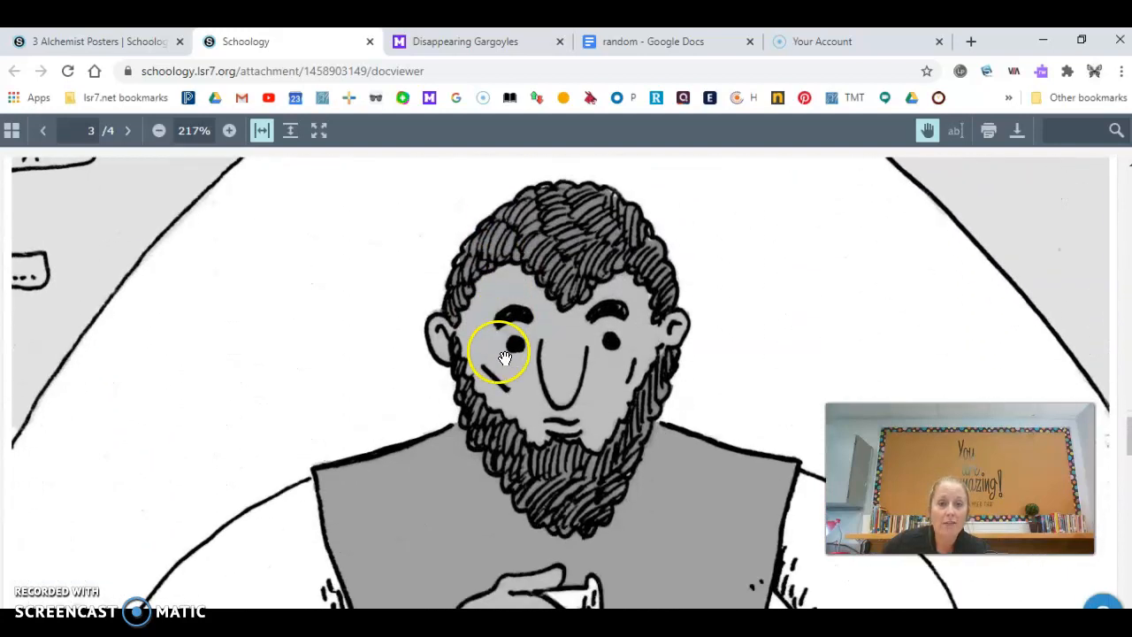
scroll("down", 3)
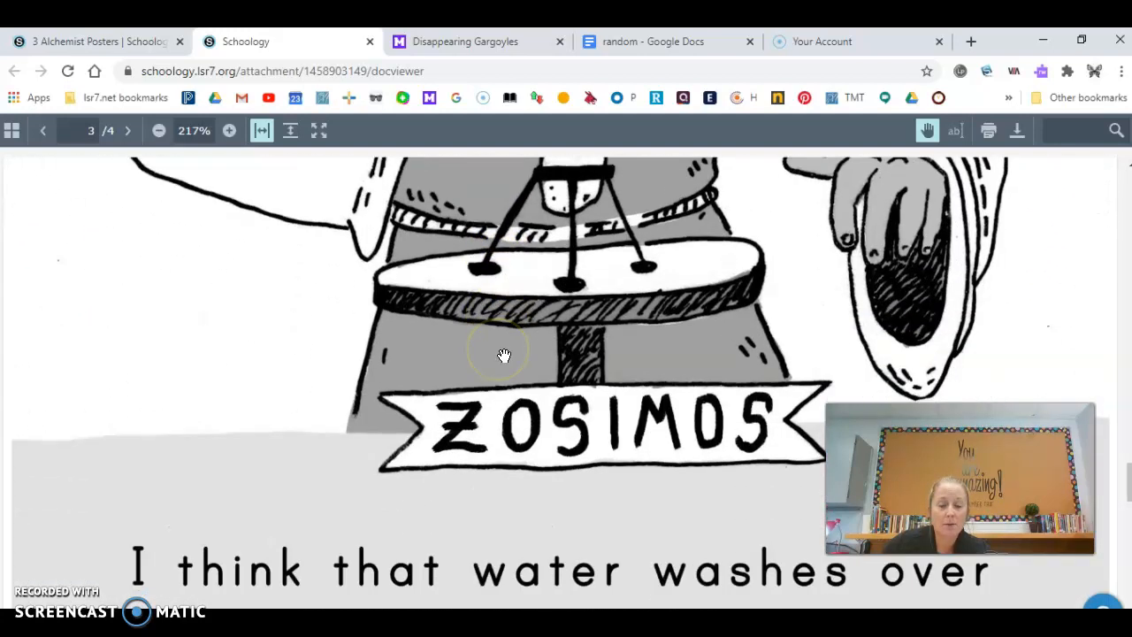
scroll("down", 3)
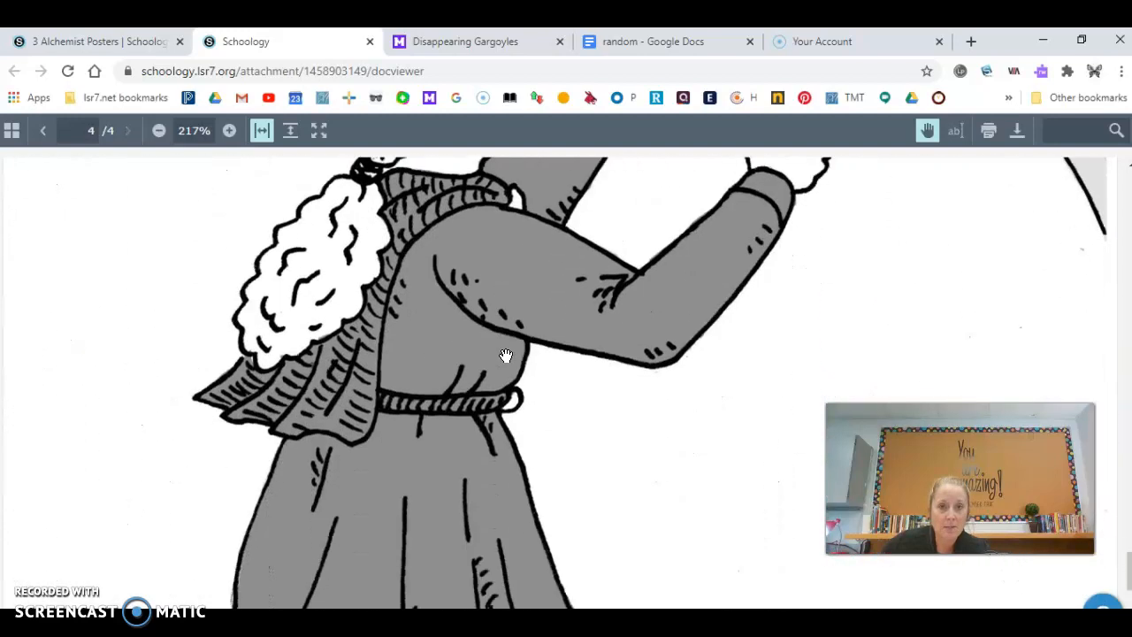
scroll("down", 3)
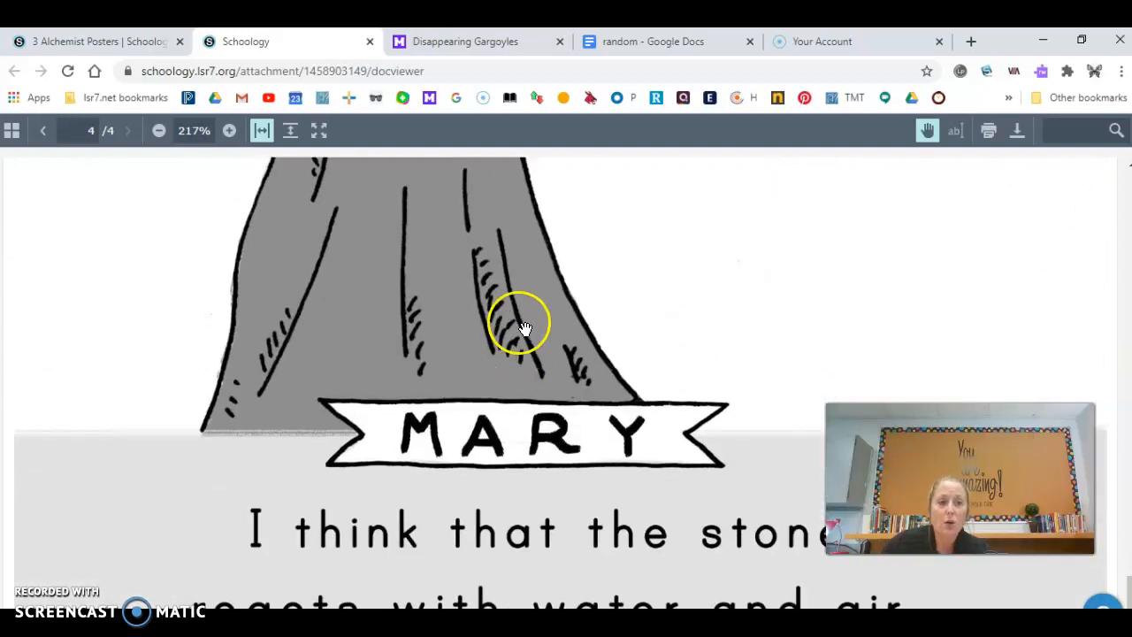
mouse_move(95, 42)
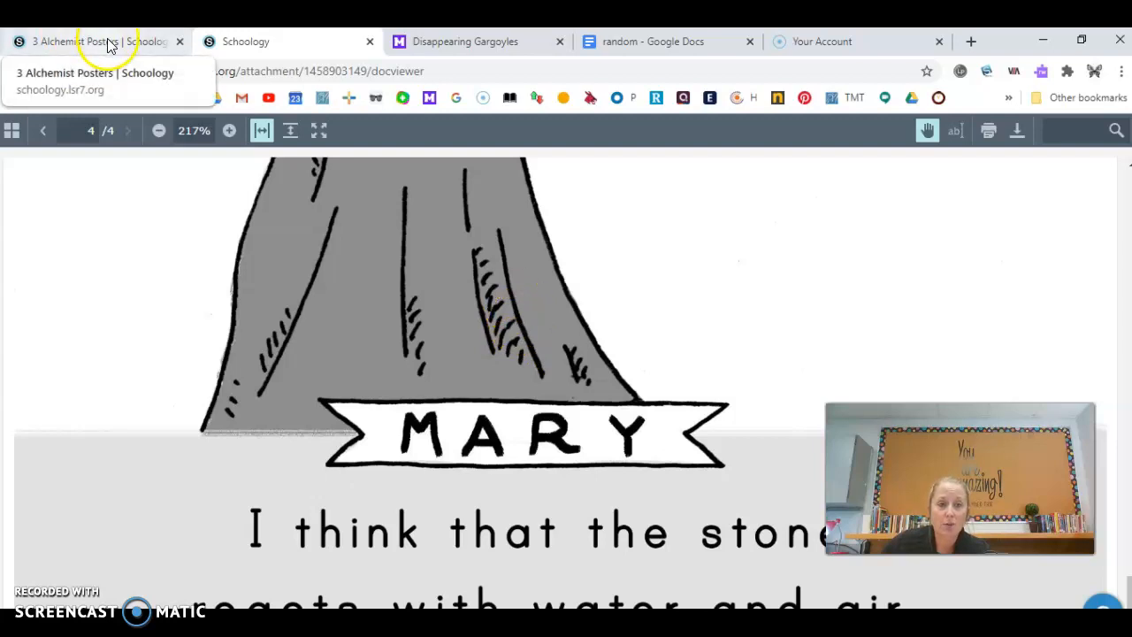
left_click(89, 42)
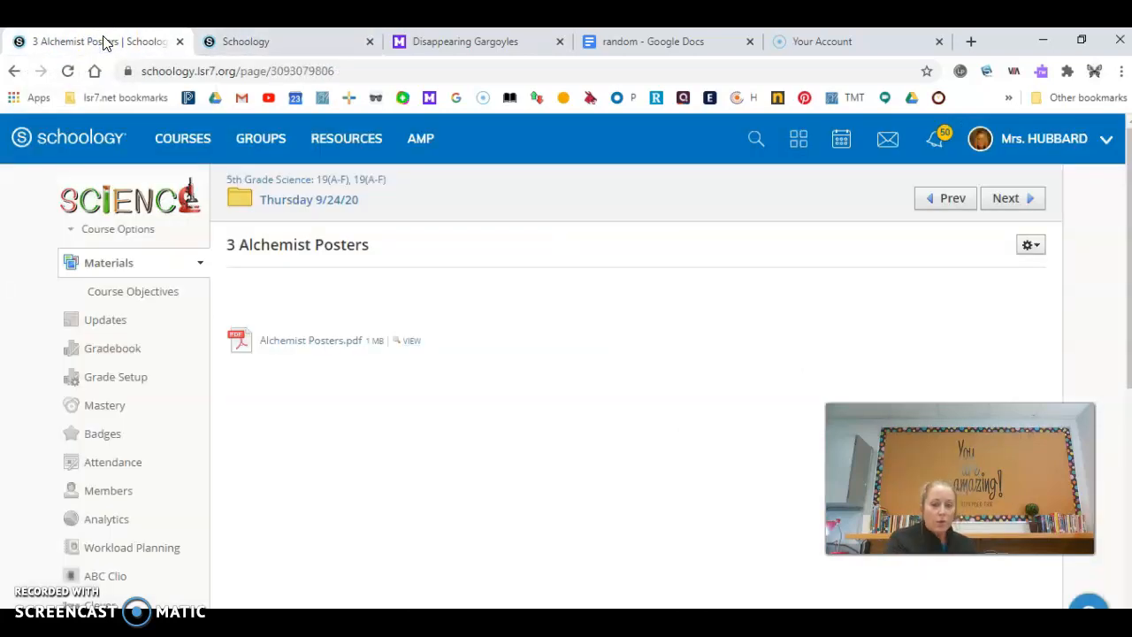